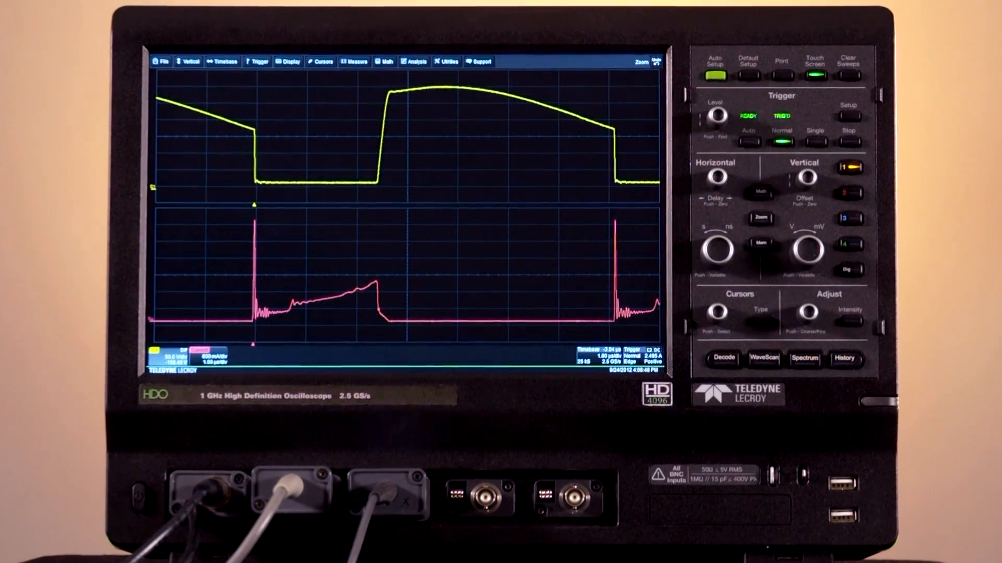
Step: Open the Analysis menu above the voltage and current traces
{"action": "left_click", "coordinate": [508, 35]}
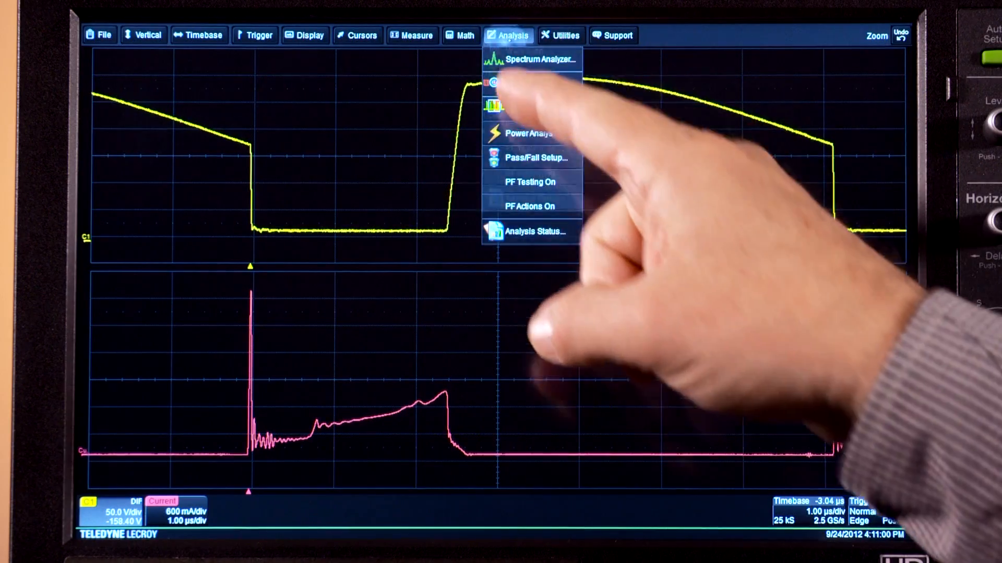
Step: Enable device Power Analysis and view the C1 voltage and C2 current input settings
{"action": "left_click", "coordinate": [524, 133]}
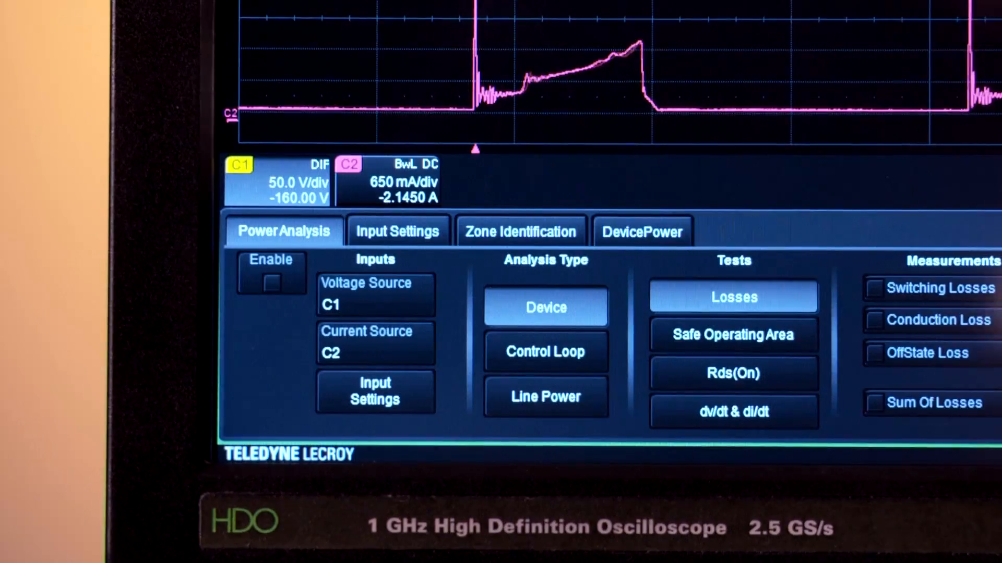
{"action": "left_click", "coordinate": [270, 283]}
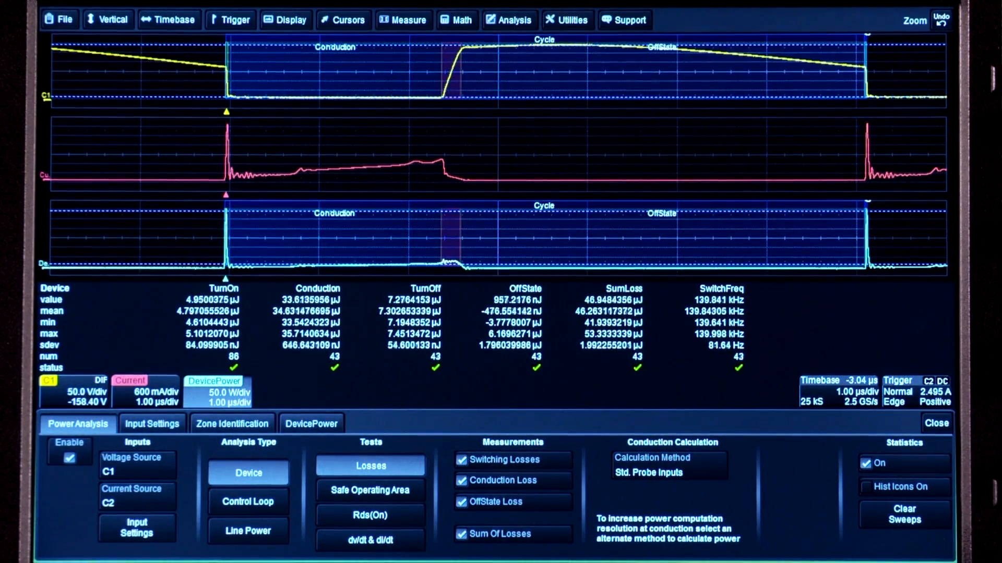
{"action": "left_click", "coordinate": [152, 423]}
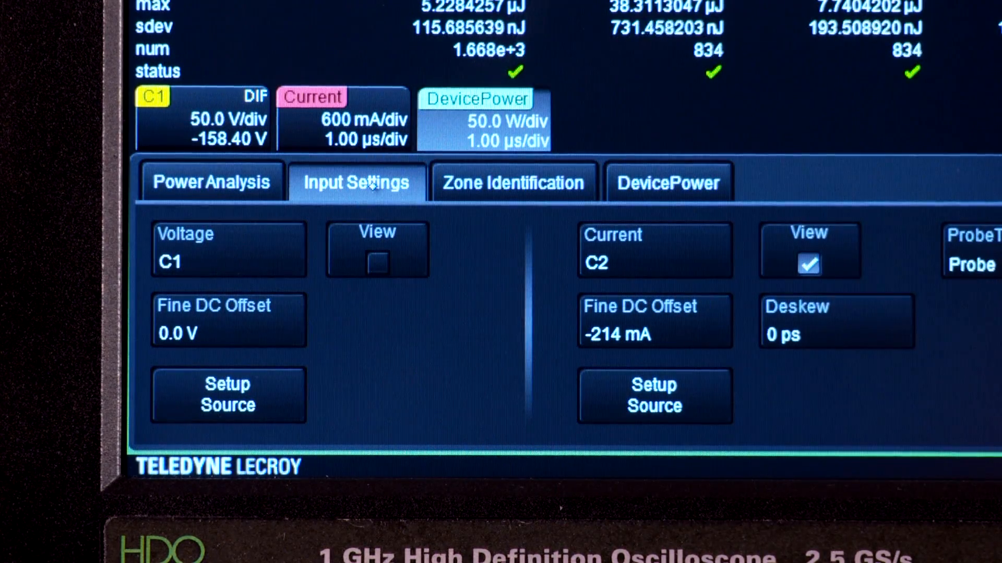
Step: Run the Rds(On) device test after Safe Operating Area, then switch to control-loop analysis
{"action": "left_click", "coordinate": [210, 182]}
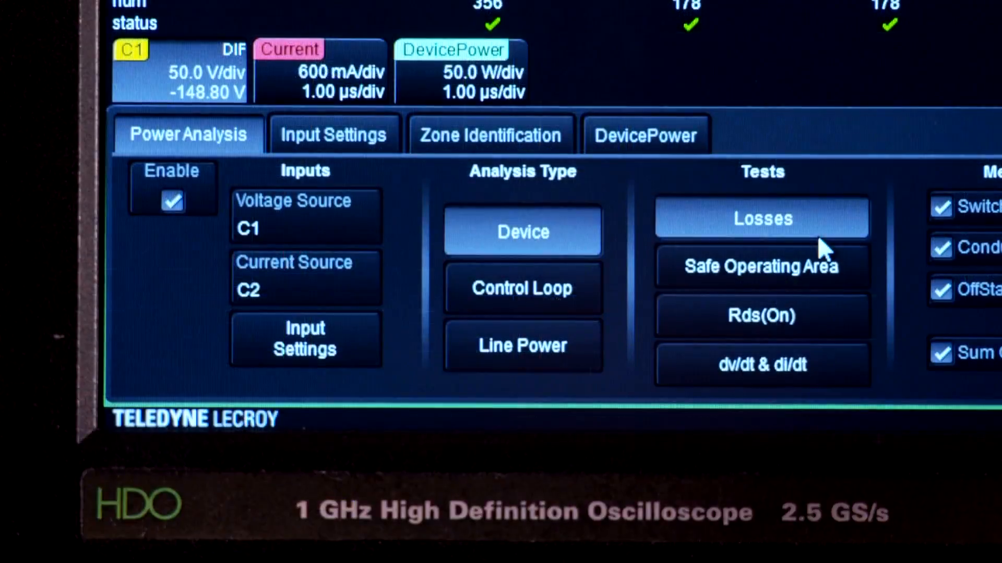
{"action": "left_click", "coordinate": [760, 267]}
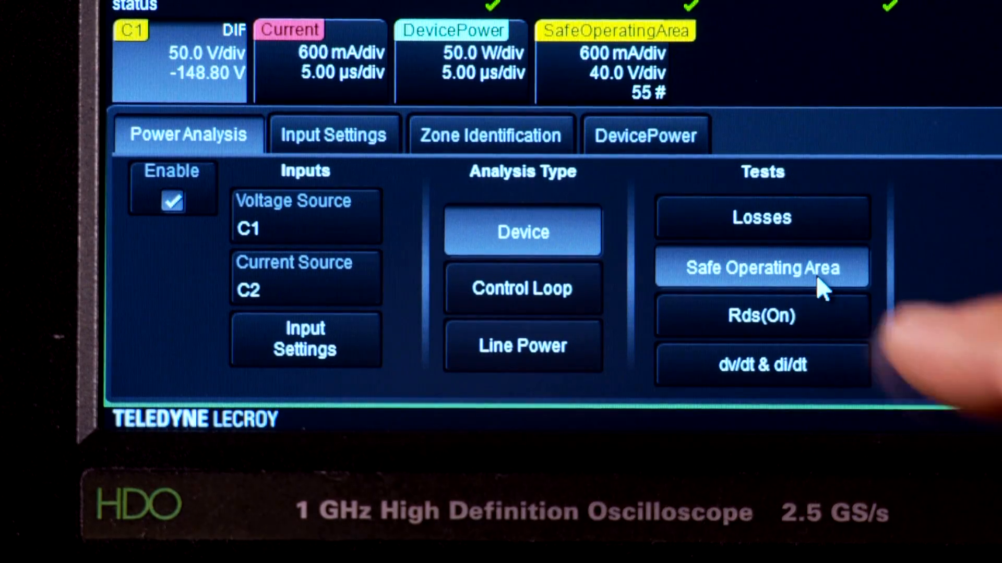
{"action": "left_click", "coordinate": [762, 318]}
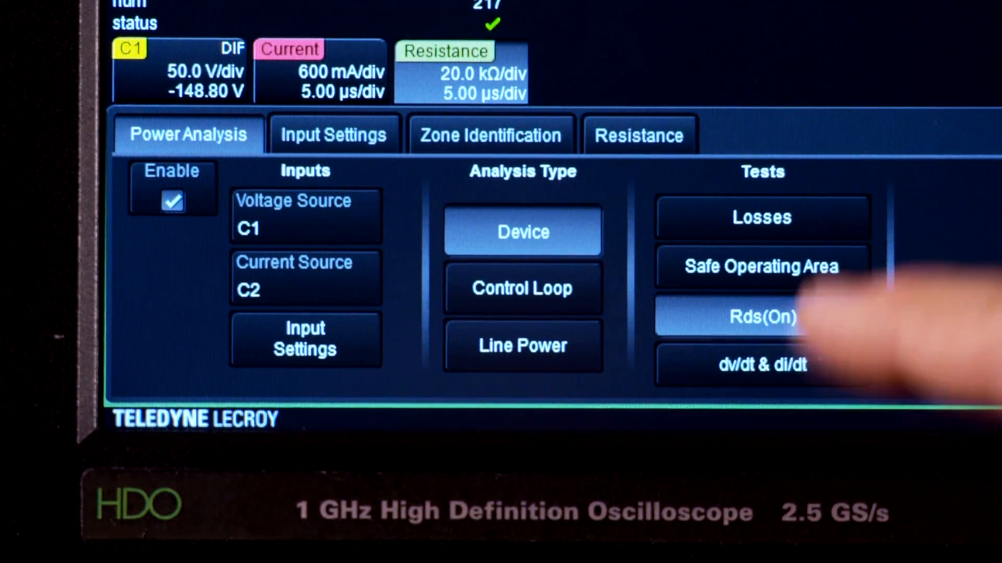
{"action": "left_click", "coordinate": [522, 288]}
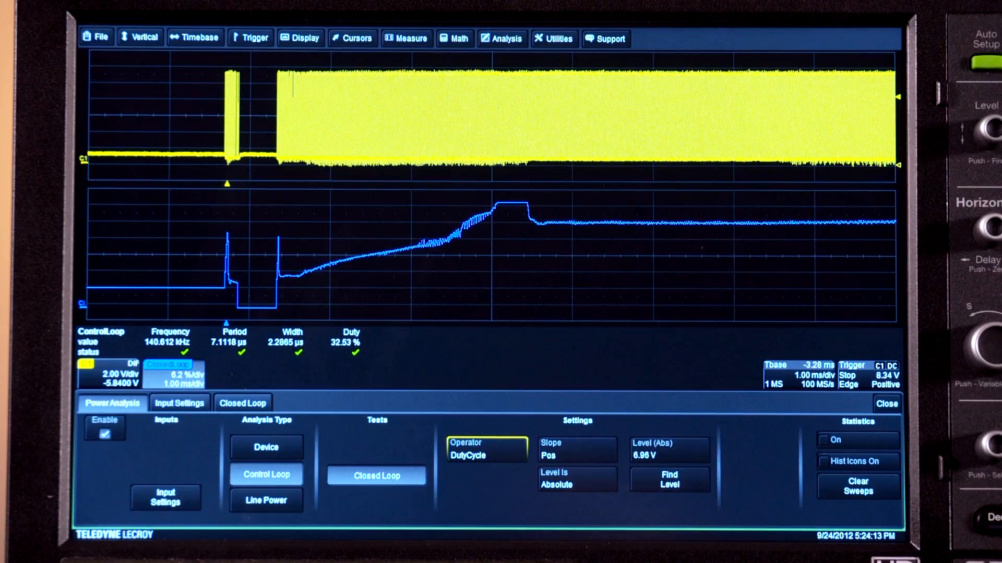
Step: List the closed-loop Operator choices: DutyCycle, Width, Period and Frequency
{"action": "left_click", "coordinate": [487, 450]}
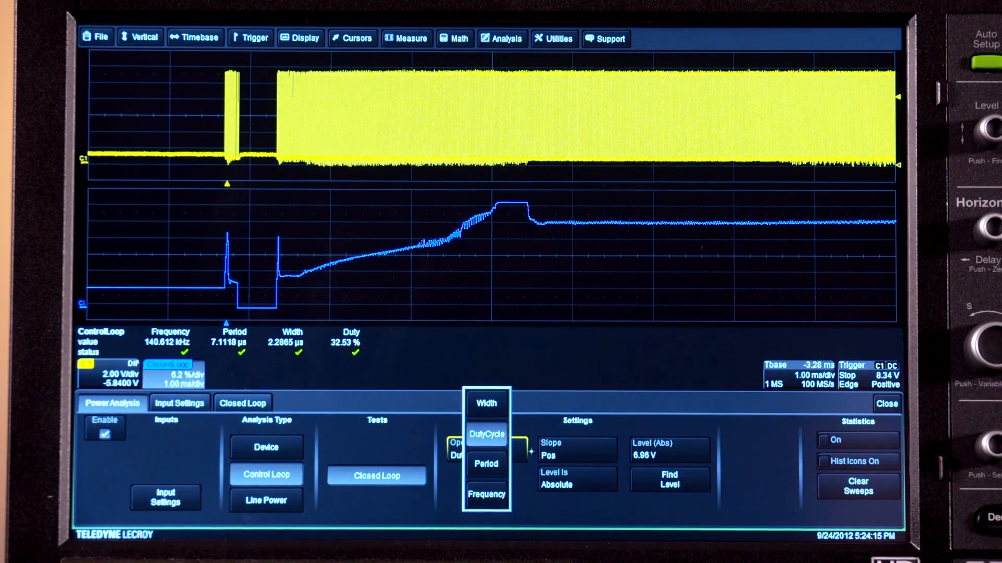